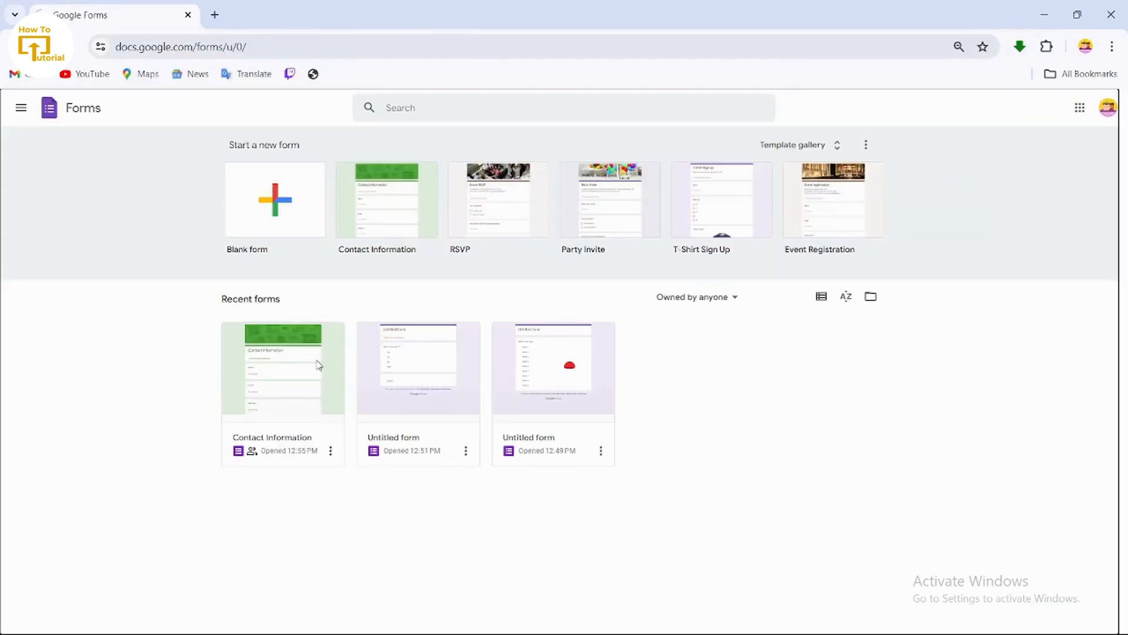
Open the Contact Information form and switch to its Settings page.
click(282, 368)
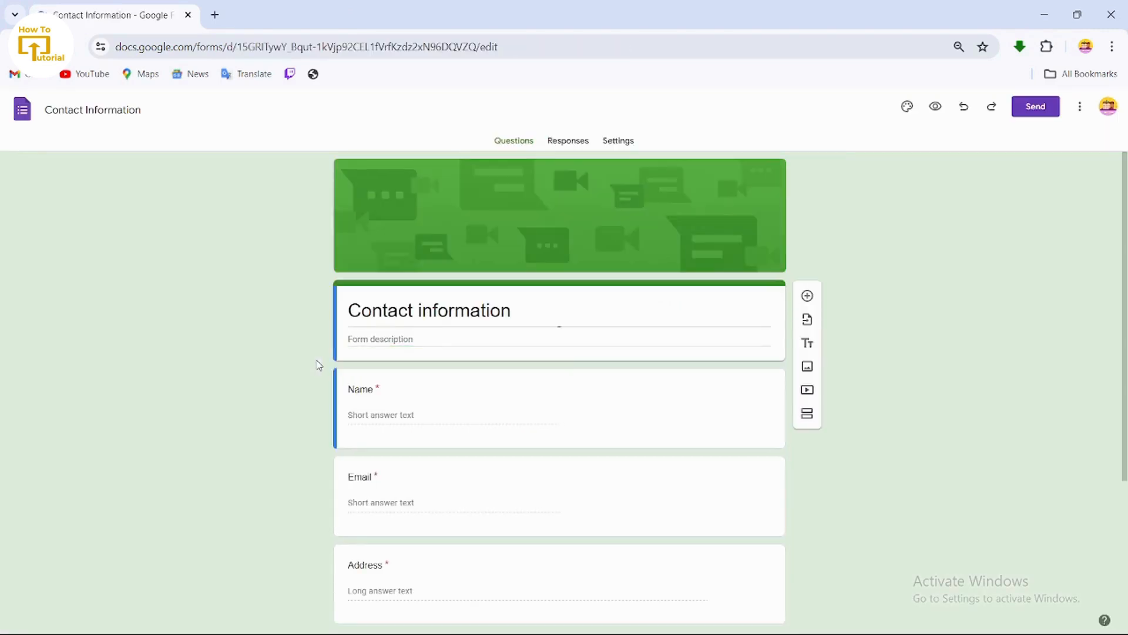
click(429, 310)
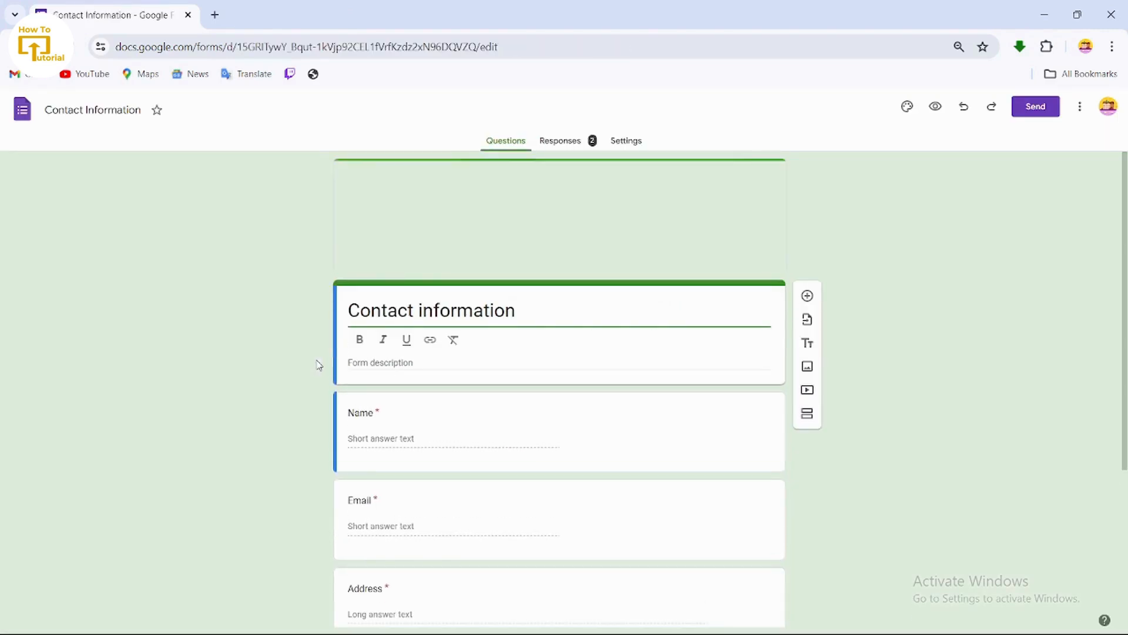
click(626, 140)
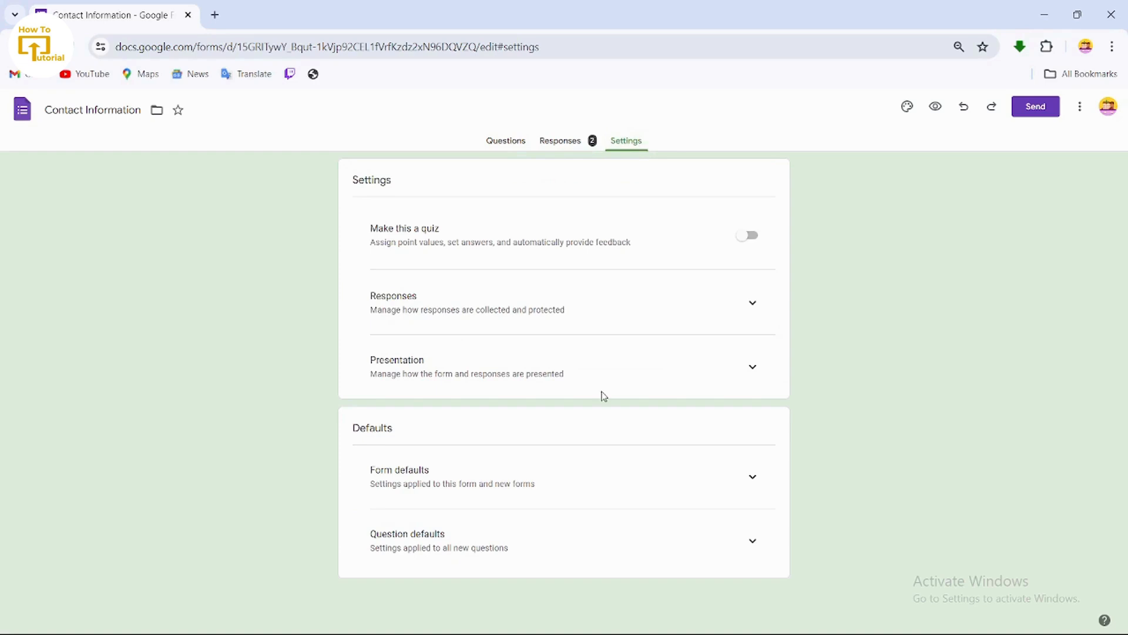
mouse_move(760, 369)
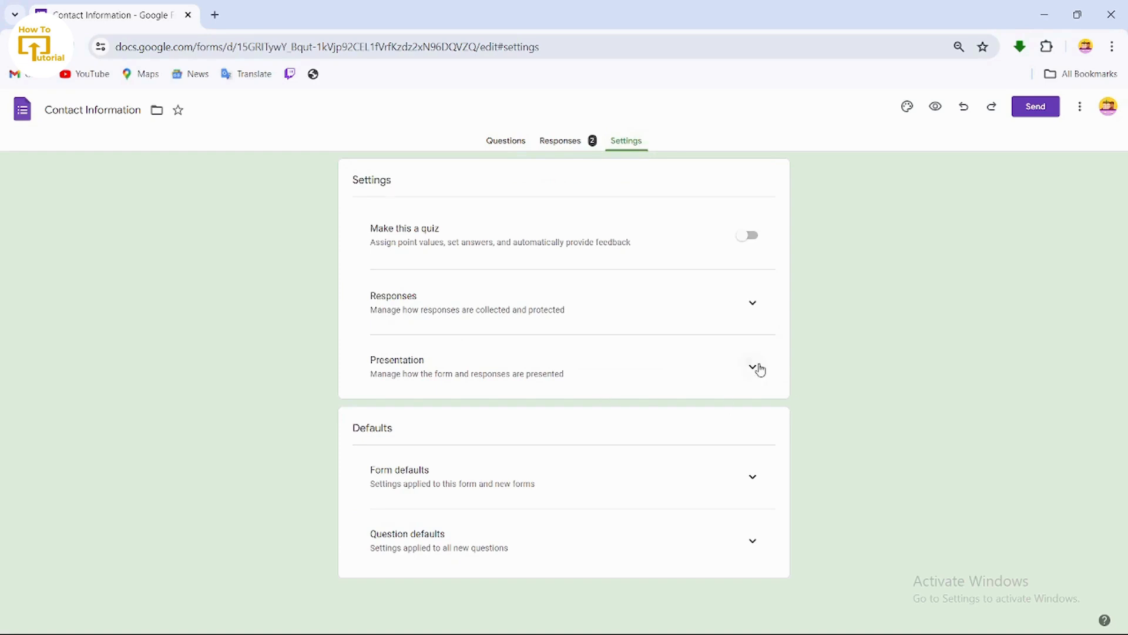
Expand the Presentation section to show the confirmation message option.
click(753, 366)
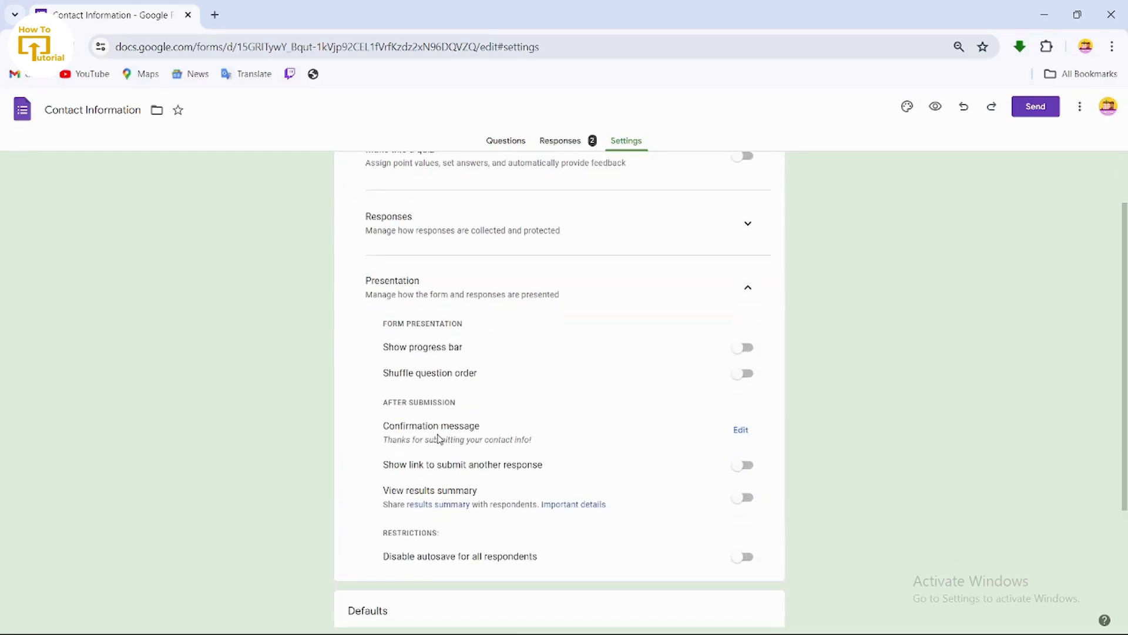
Replace the confirmation message text with 'THANK YOU' and save it.
click(740, 430)
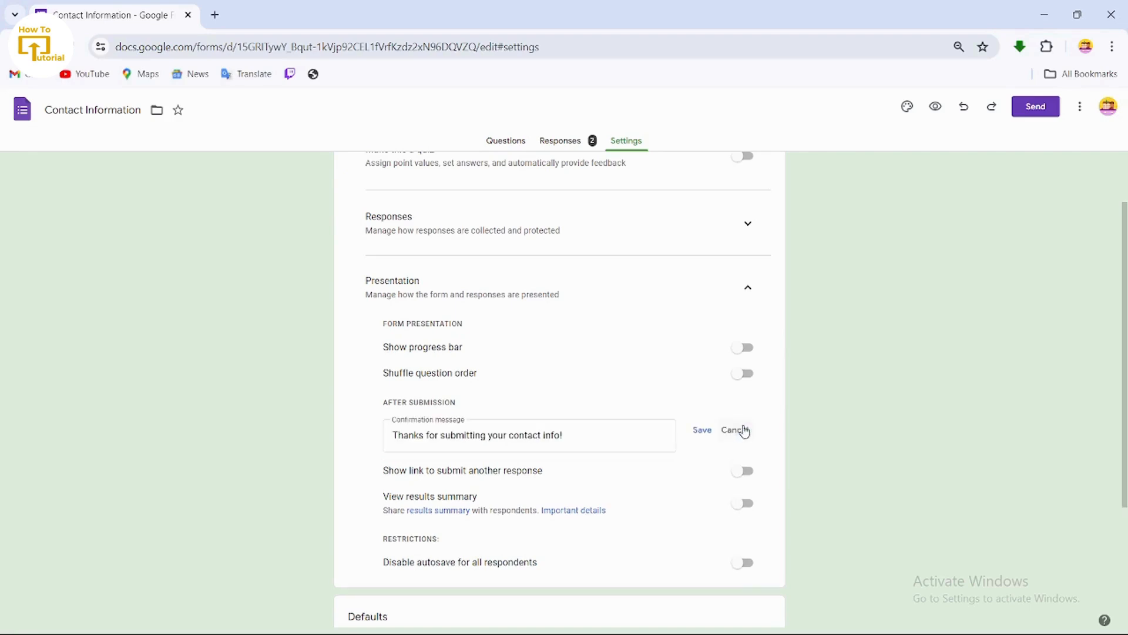
click(529, 434)
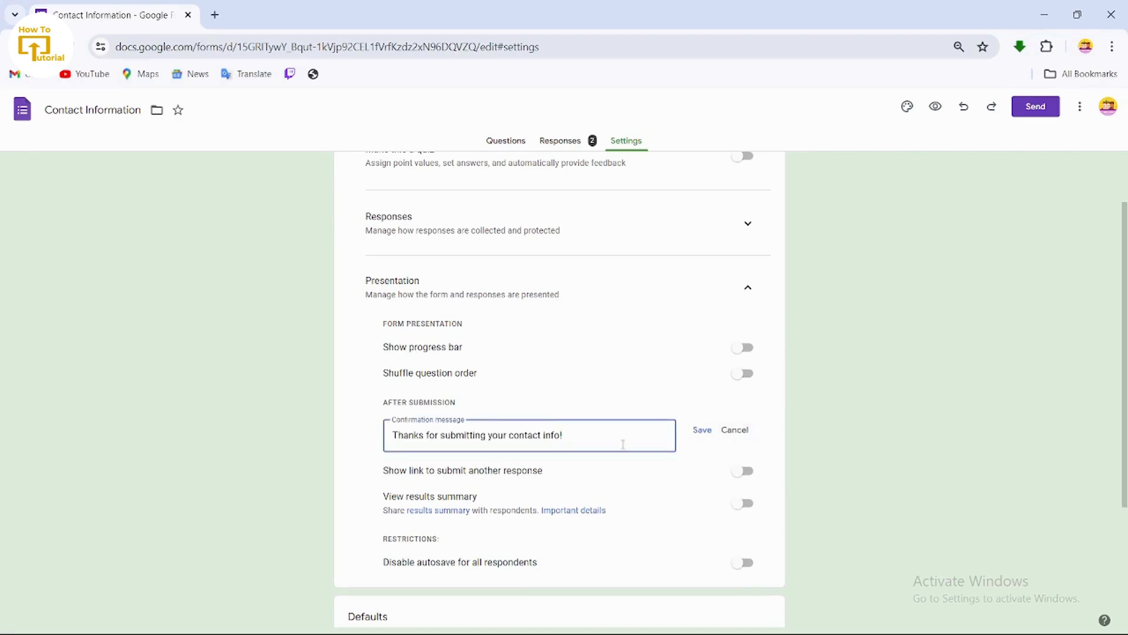
double_click(493, 435)
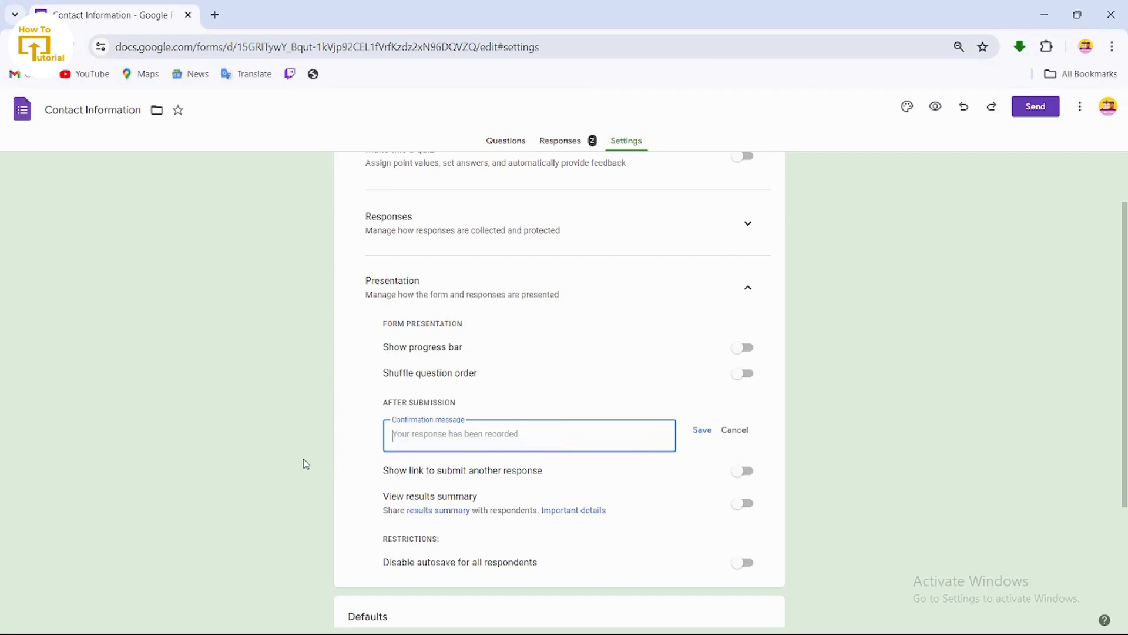
text(THANKE)
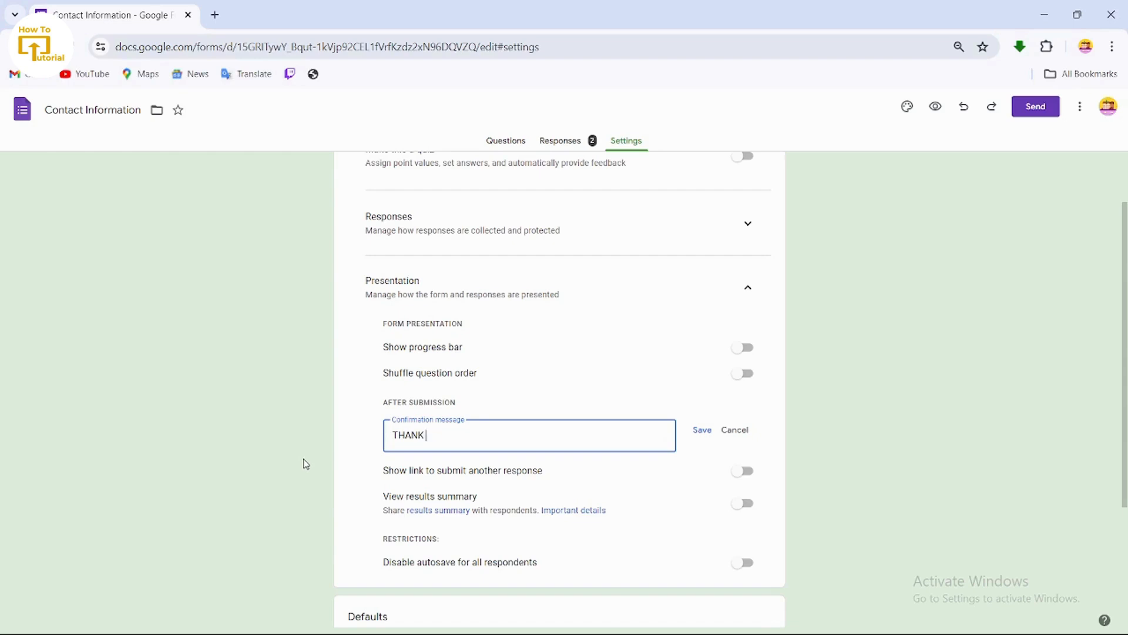
text(YOU)
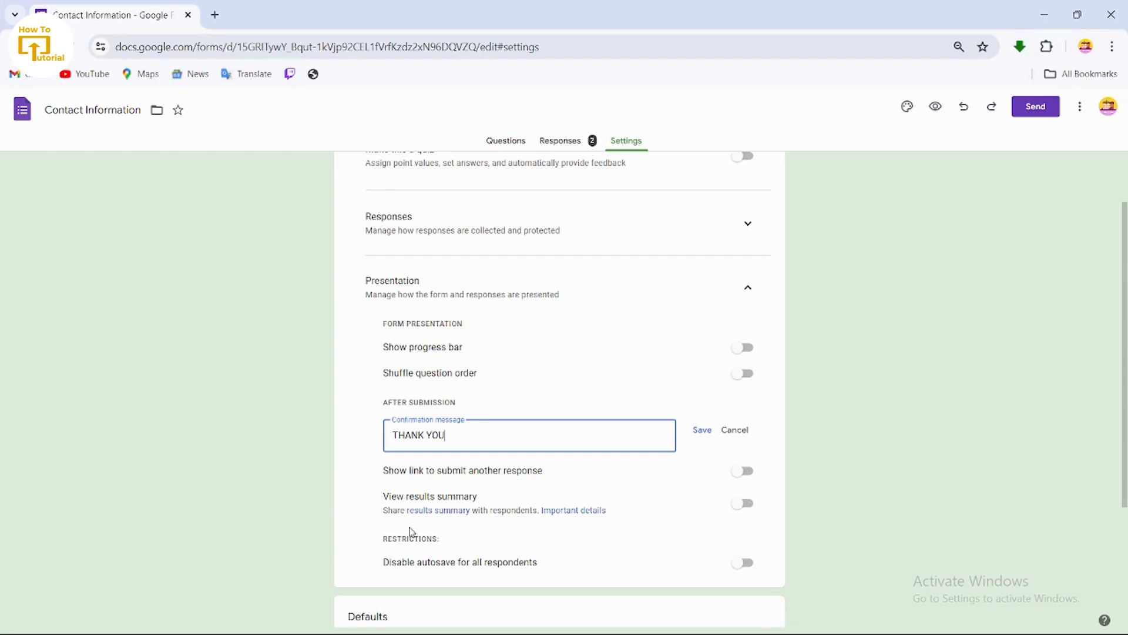
click(701, 430)
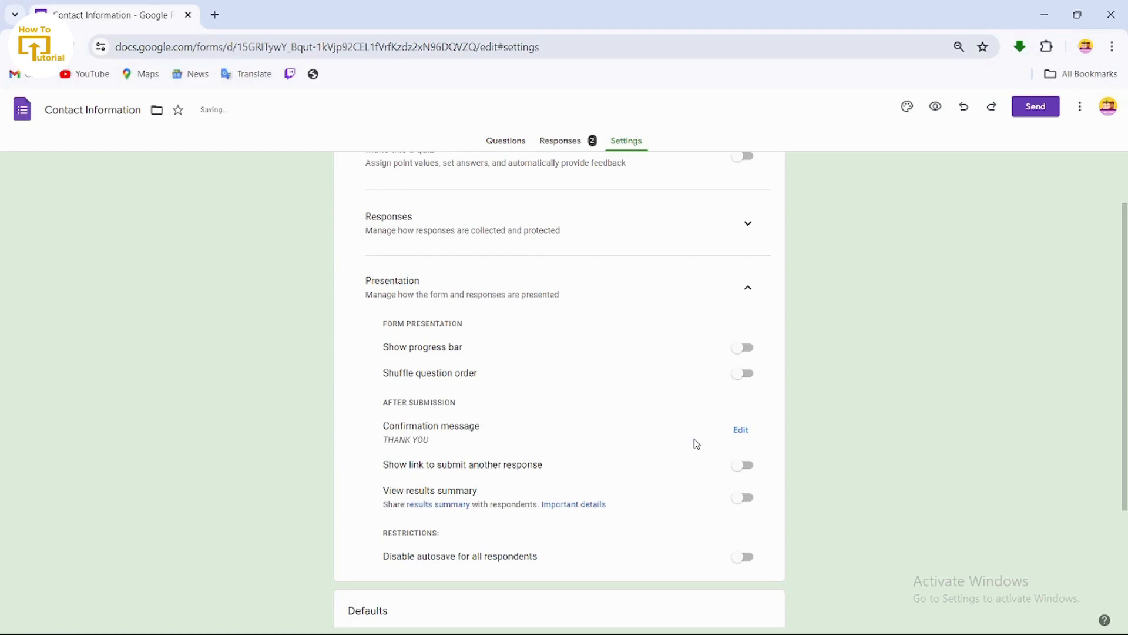